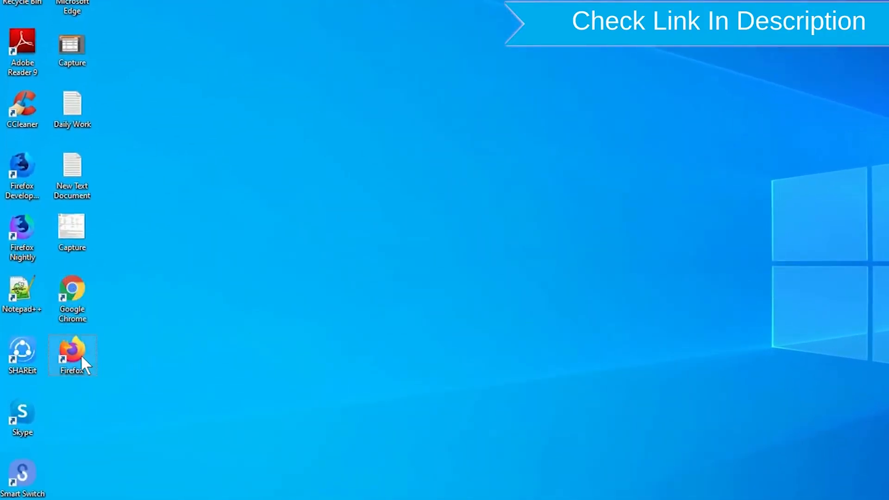
Launch Chrome from the desktop and search Google for 'google find my device'
{"action": "right_click", "coordinate": [72, 355]}
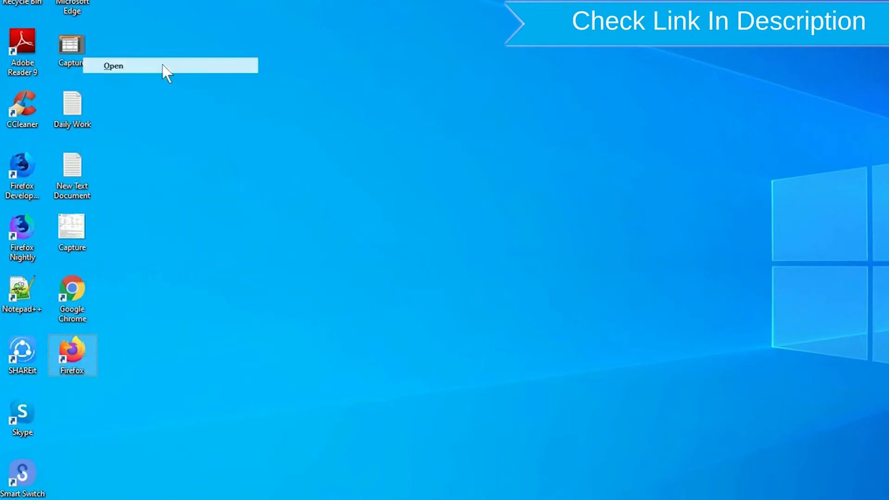
{"action": "left_click", "coordinate": [113, 65]}
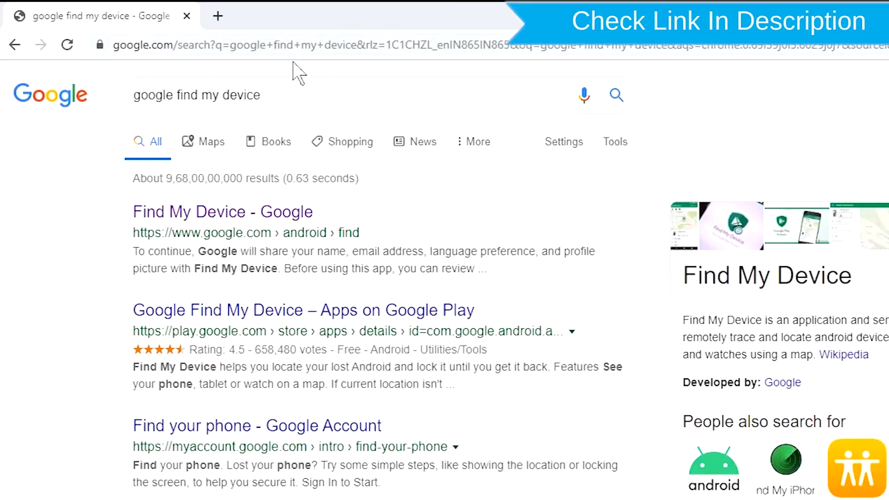
{"action": "mouse_move", "coordinate": [259, 221]}
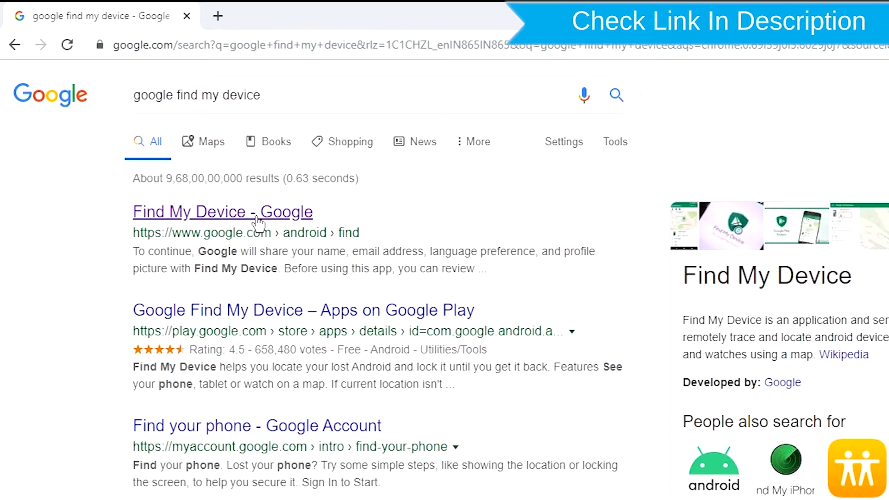
Open the Find My Device result and sign in with the Google account email and password
{"action": "left_click", "coordinate": [221, 211]}
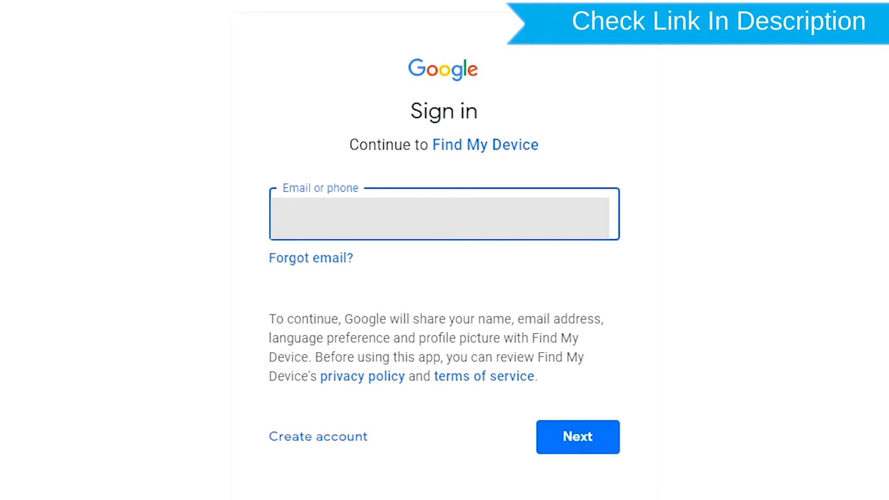
{"action": "left_click", "coordinate": [576, 436]}
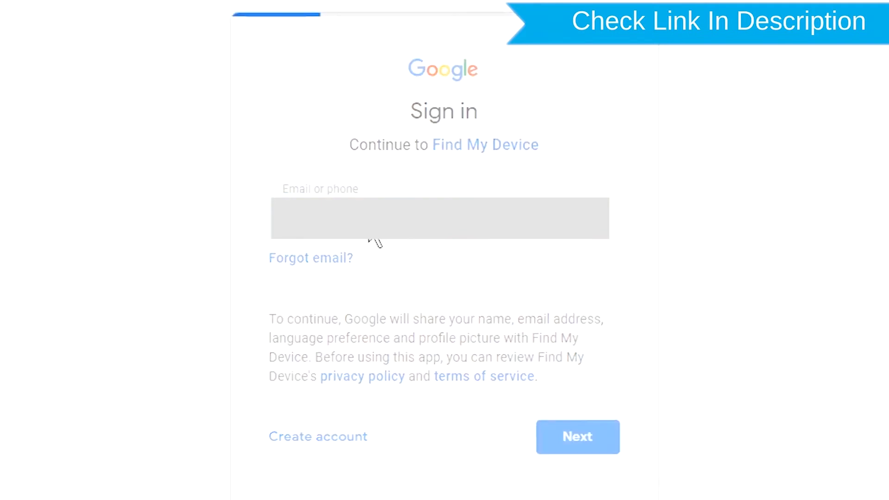
{"action": "left_click", "coordinate": [577, 436]}
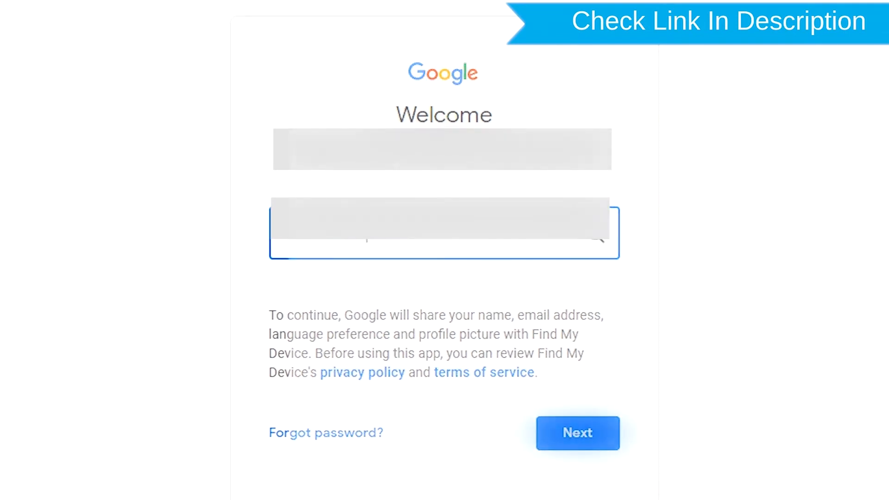
{"action": "left_click", "coordinate": [577, 432]}
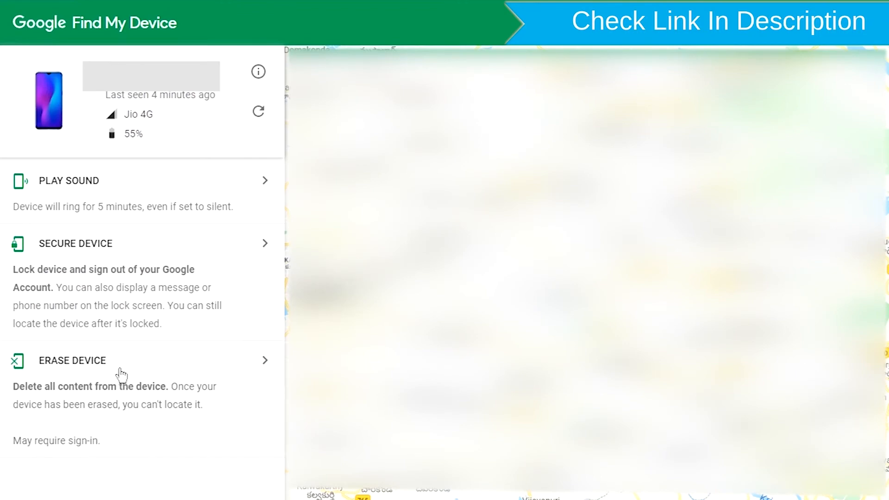
Choose Erase Device and request erasing all data from the phone
{"action": "left_click", "coordinate": [72, 360]}
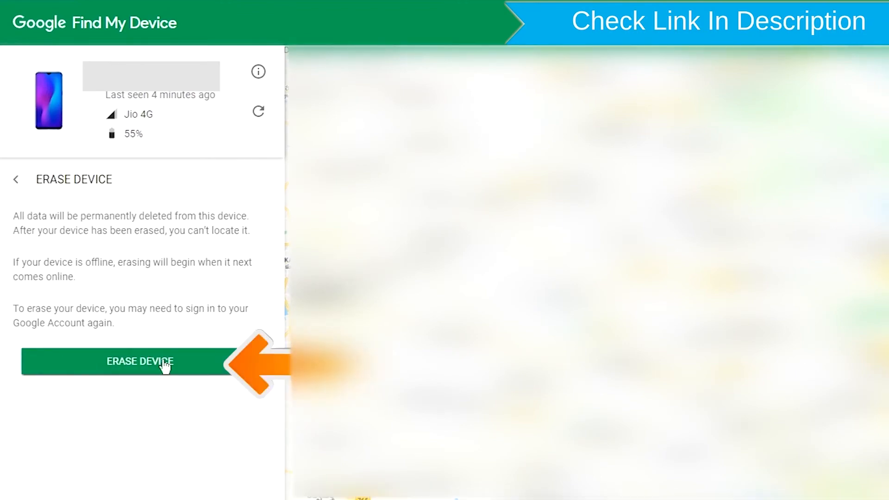
{"action": "left_click", "coordinate": [139, 362]}
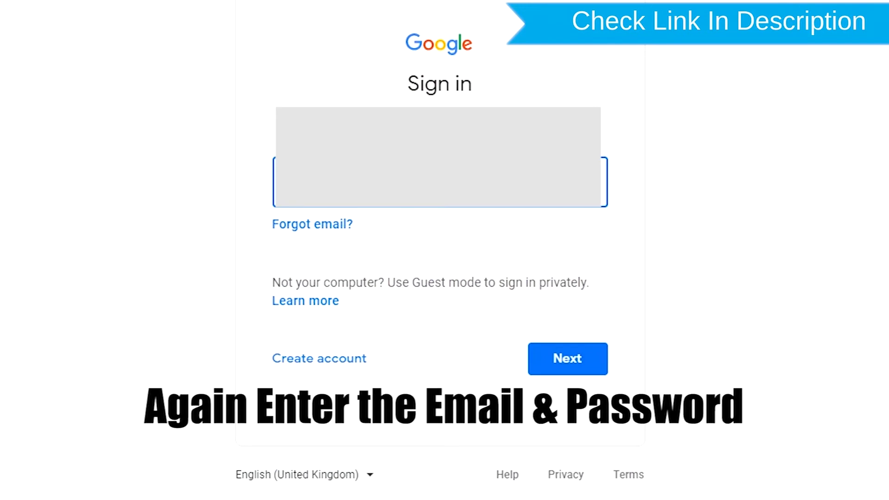
Re-authenticate the Google account and confirm the permanent erase of the phone
{"action": "left_click", "coordinate": [567, 358]}
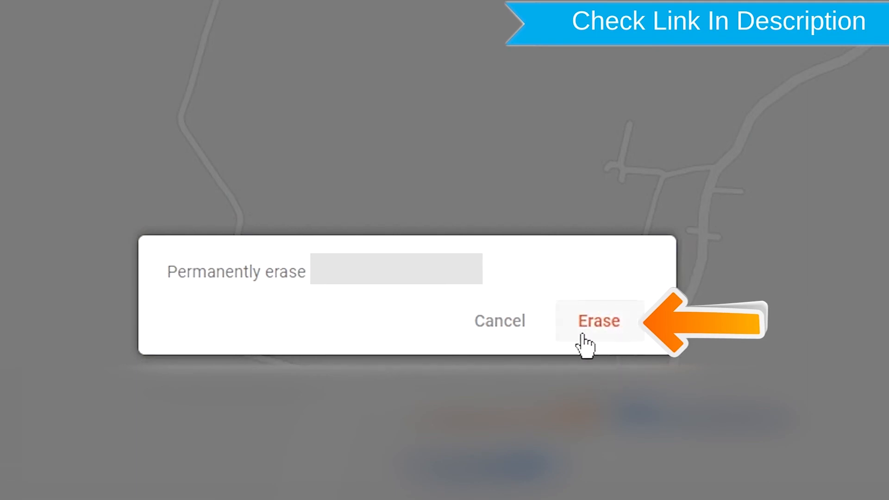
{"action": "left_click", "coordinate": [597, 321]}
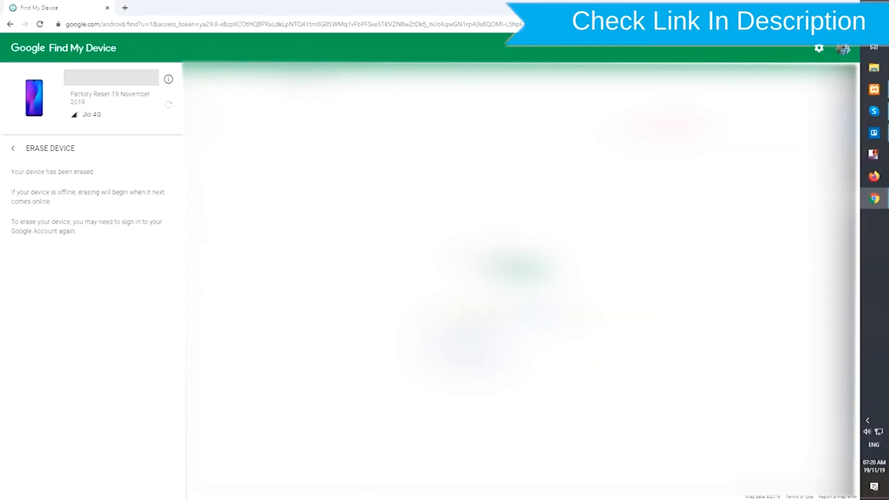